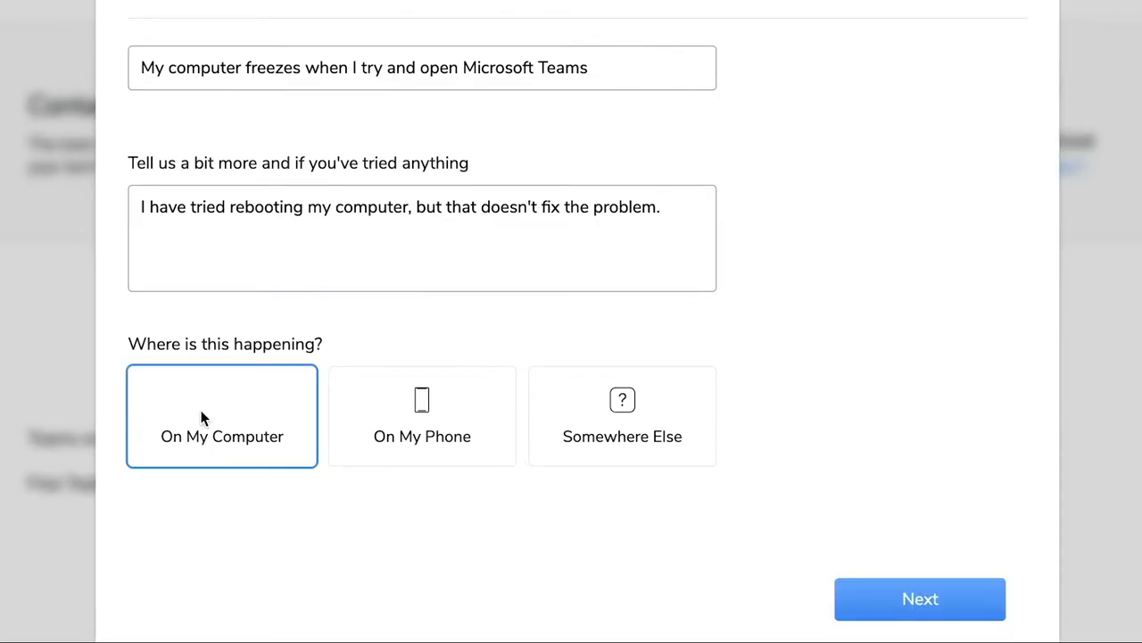
# - Submit the Microsoft Teams freezing ticket with location 'On My Computer' selected
pyautogui.click(920, 598)
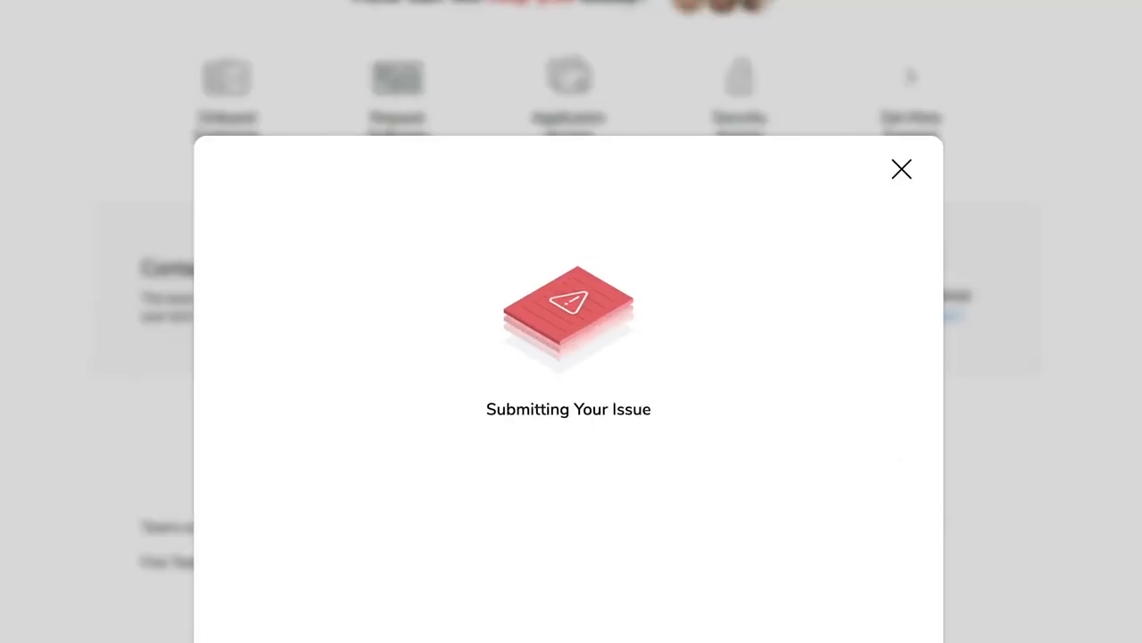